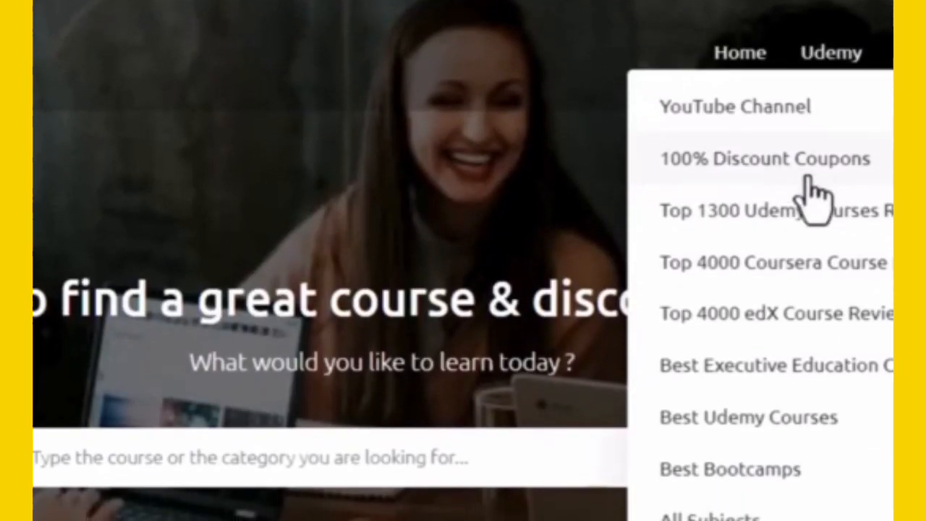
Go to the 100% Udemy Discount Coupons page from the Udemy menu
click(767, 159)
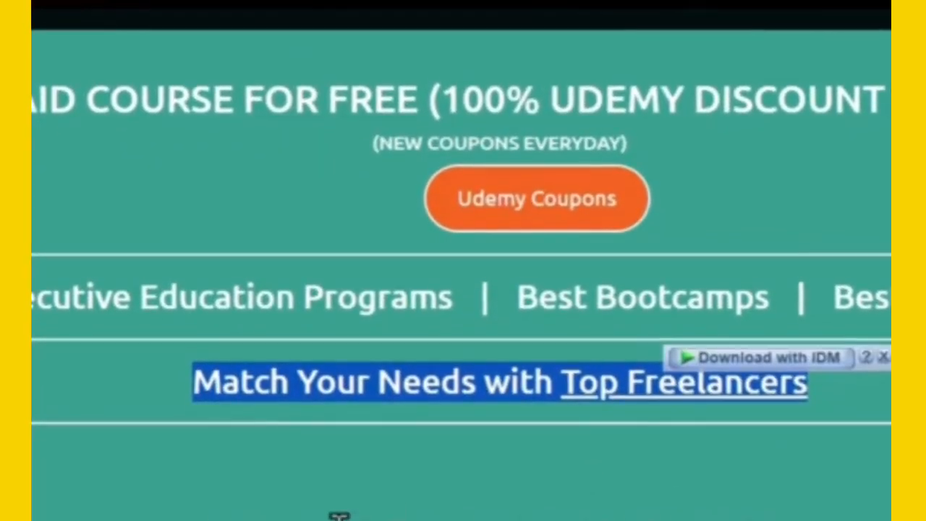
Scroll down past the coupons and freelancer links to the 'Talk to our advisors' phone form
scroll(down, 3)
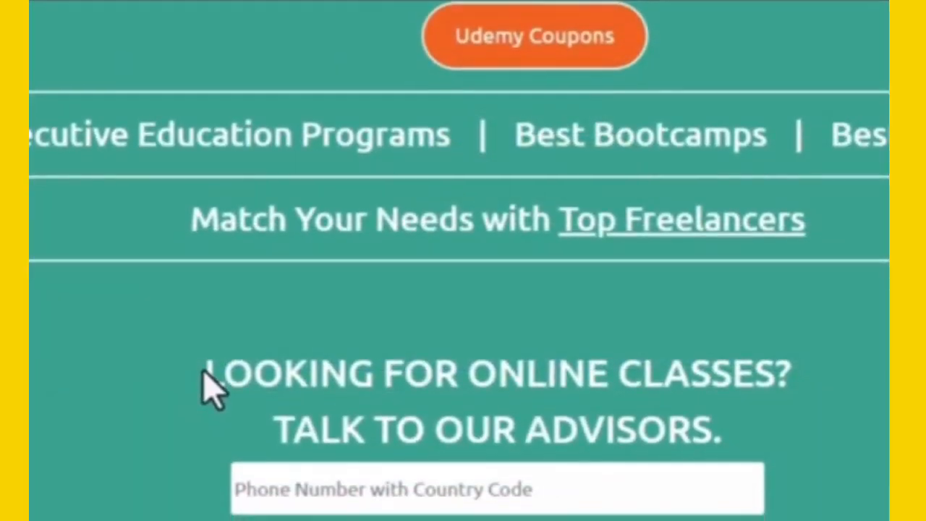